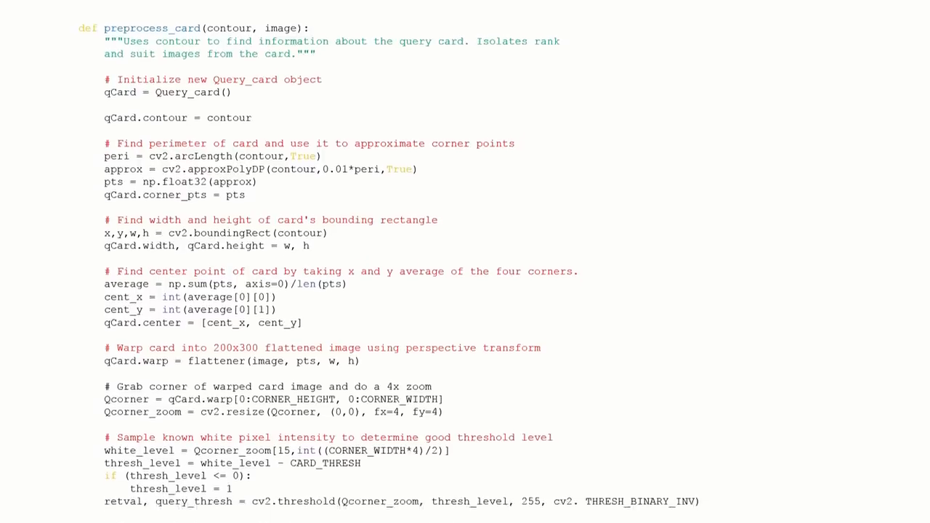
Scroll through the detector script to the step that finds the eight of clubs' corners and warps it flat.
scroll("down", 3)
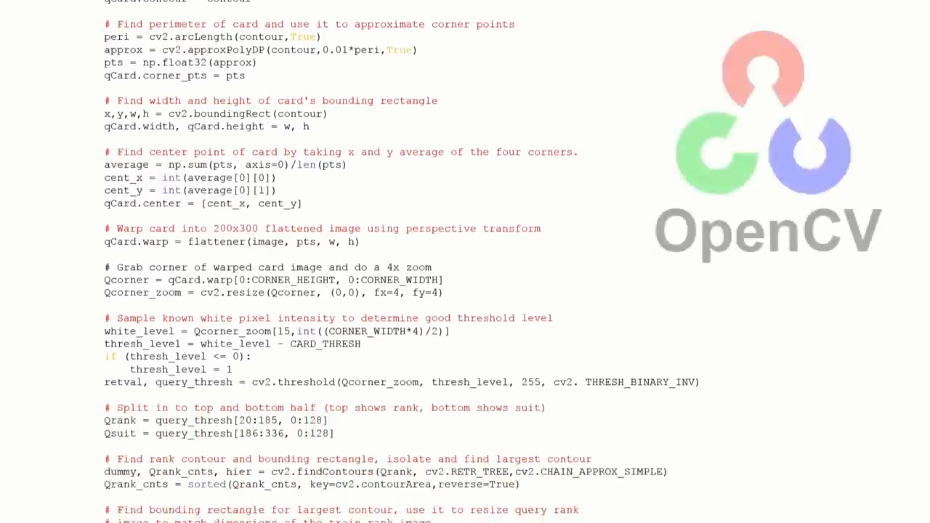
scroll("down", 3)
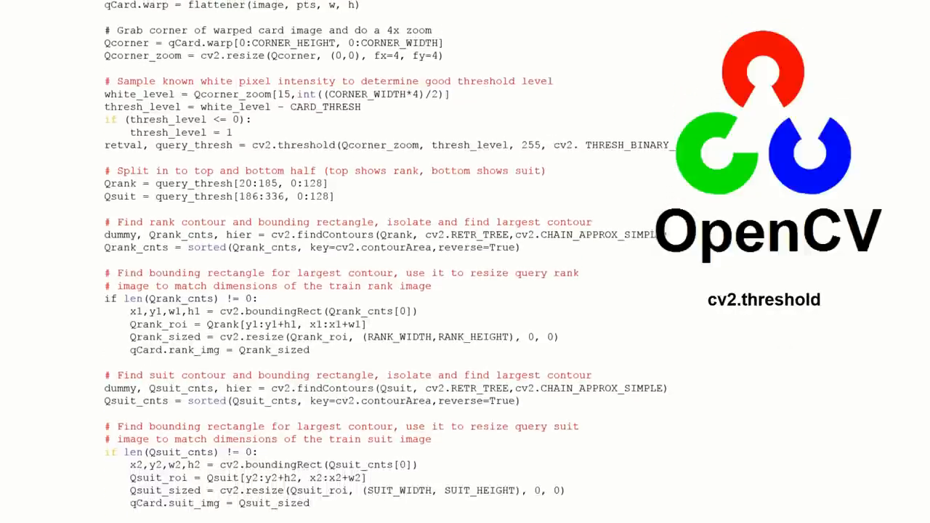
scroll("down", 3)
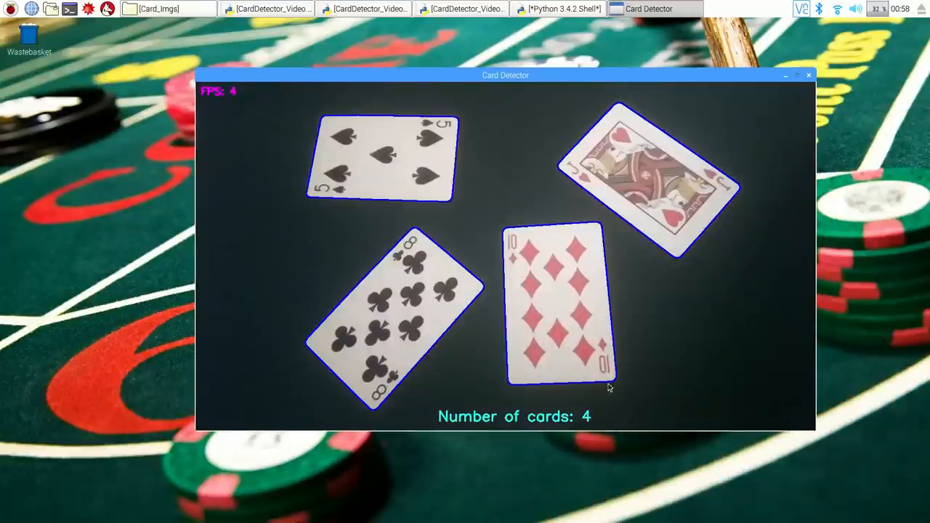
mouse_move(588, 384)
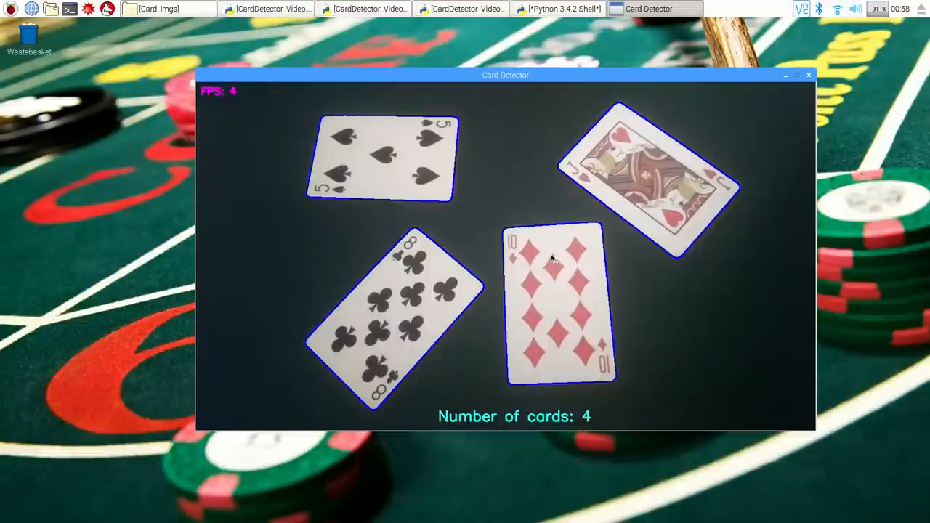
mouse_move(580, 366)
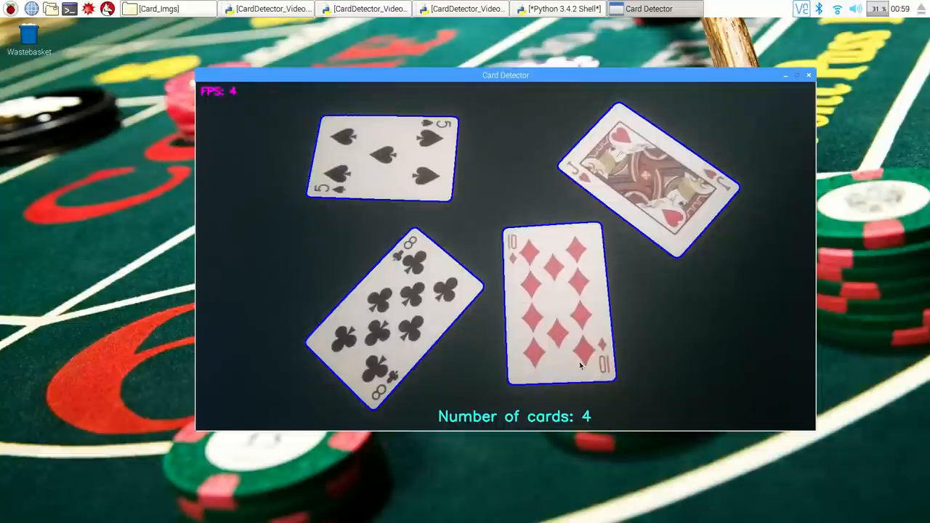
mouse_move(541, 356)
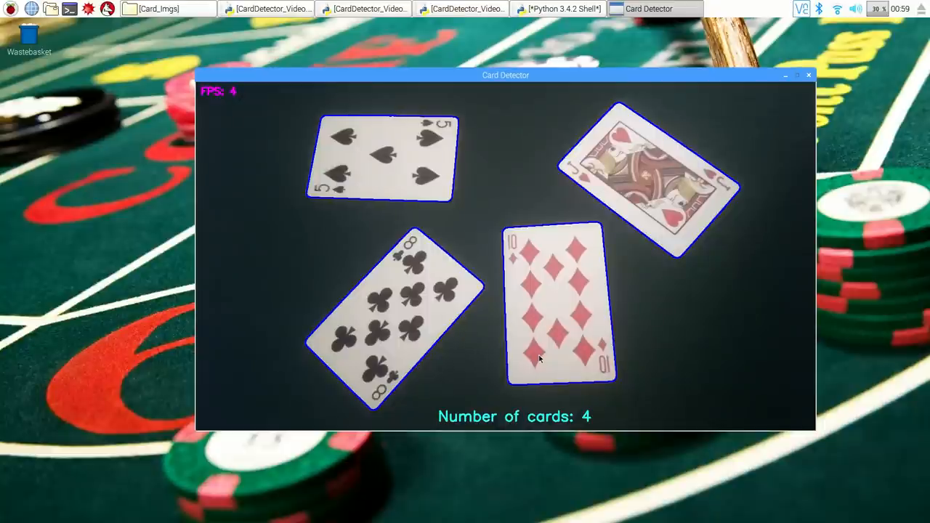
mouse_move(317, 291)
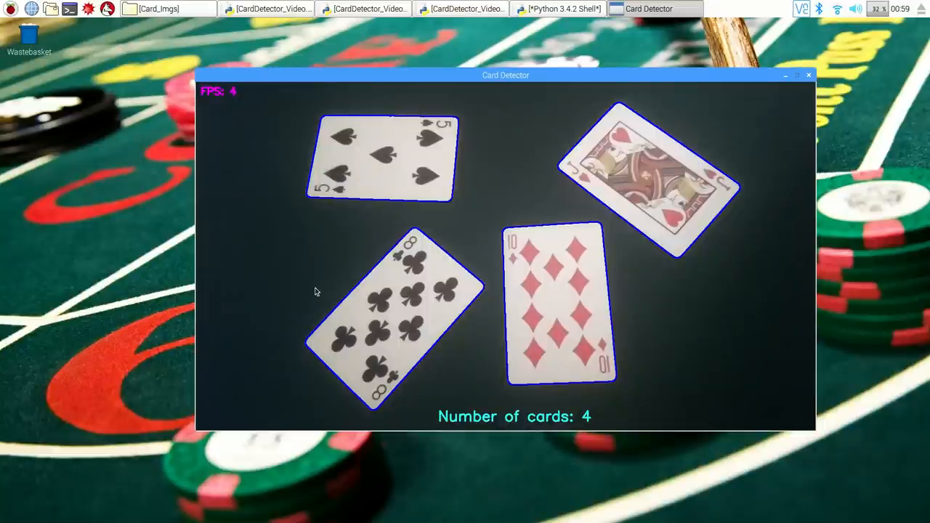
mouse_move(349, 285)
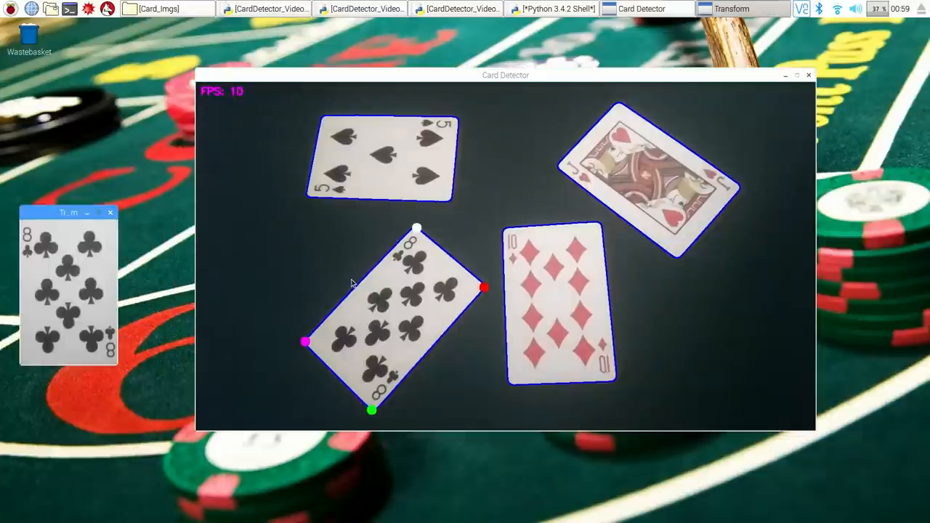
Drag across the card corner region so the Rank window shows the eight's thresholded, cropped rank.
left_click_drag(67, 212, 134, 81)
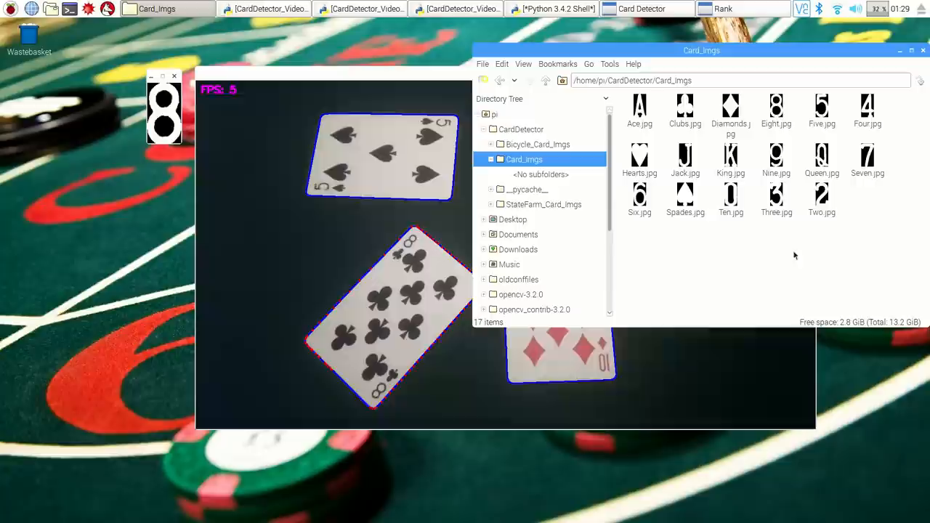
View a reference rank image from /home/pi/CardDetector/Card_Imgs in the file manager.
double_click(730, 157)
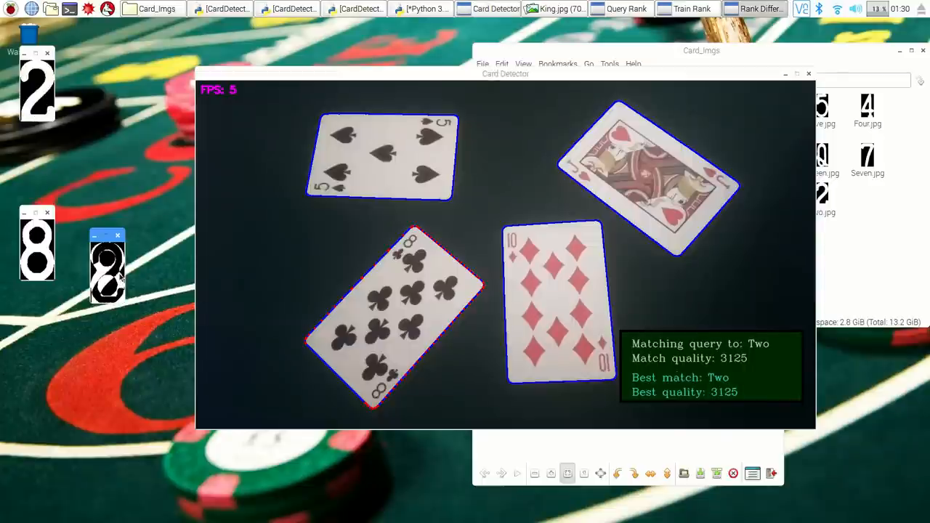
mouse_move(860, 409)
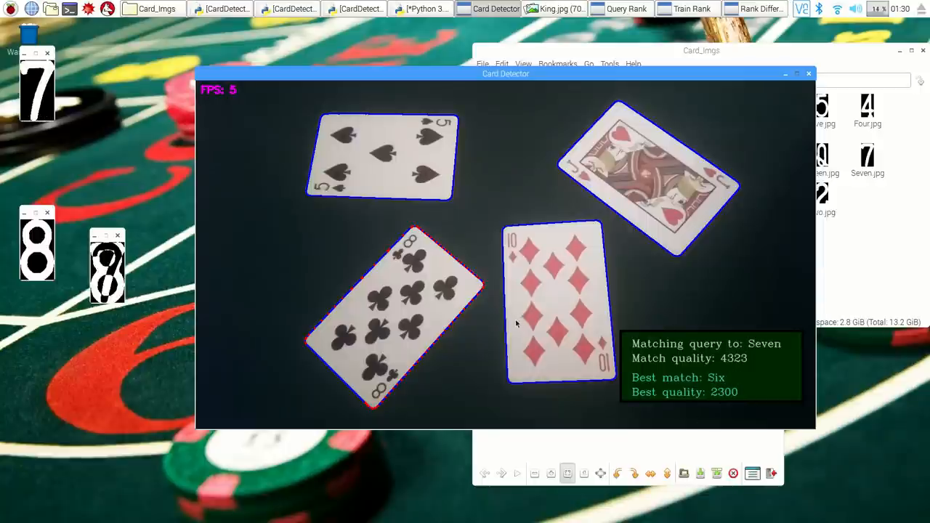
mouse_move(260, 273)
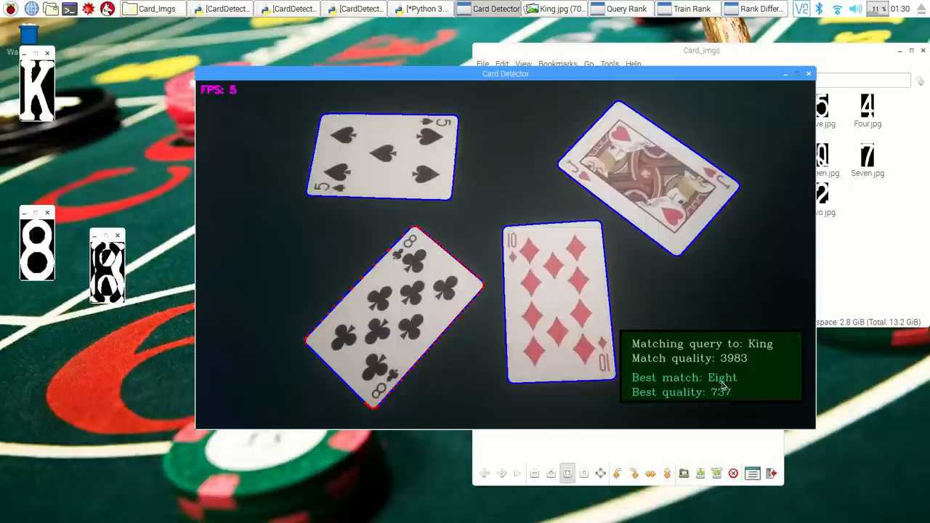
mouse_move(467, 335)
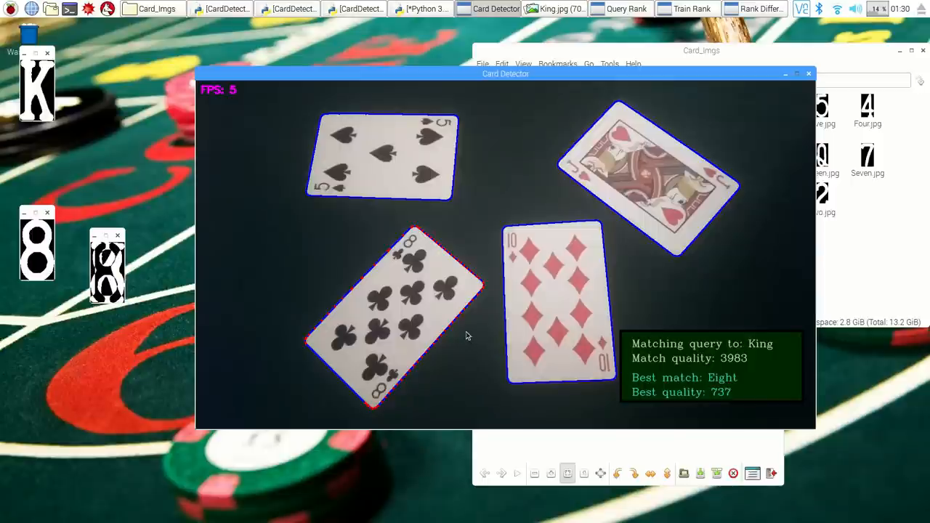
mouse_move(465, 329)
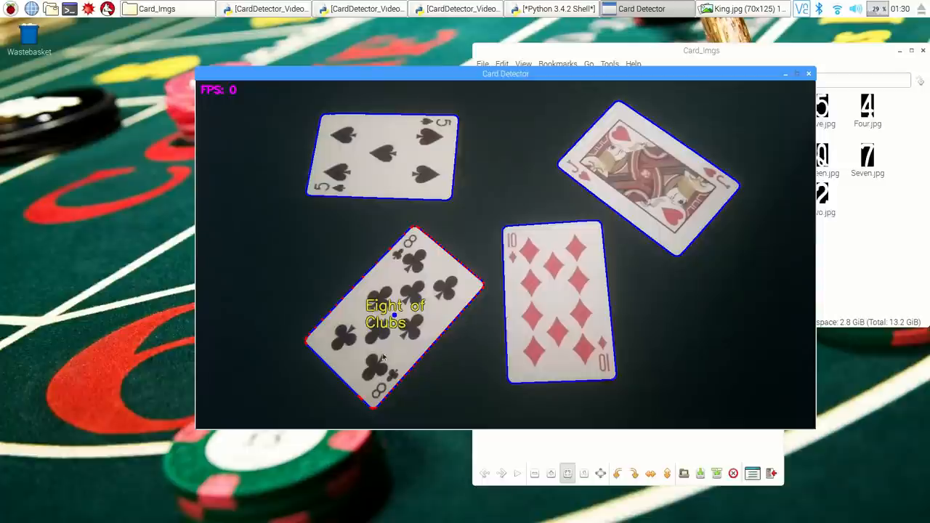
mouse_move(486, 291)
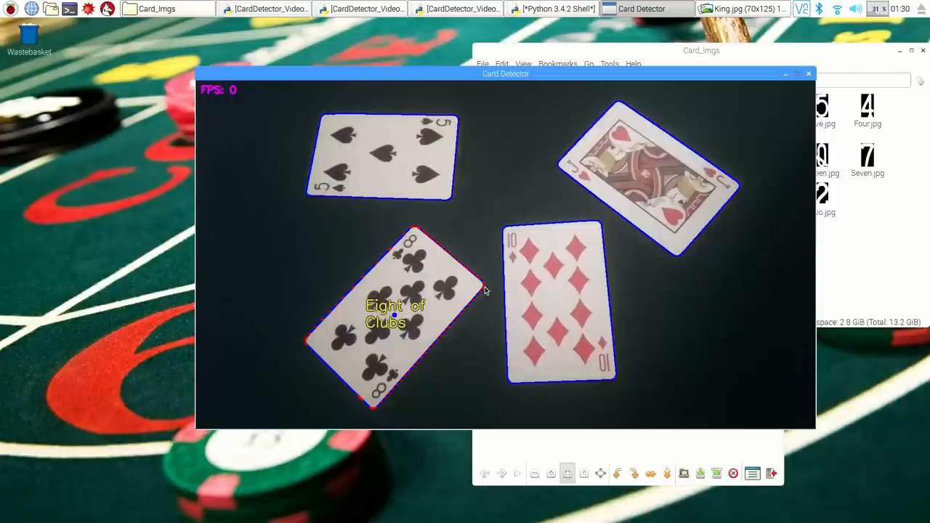